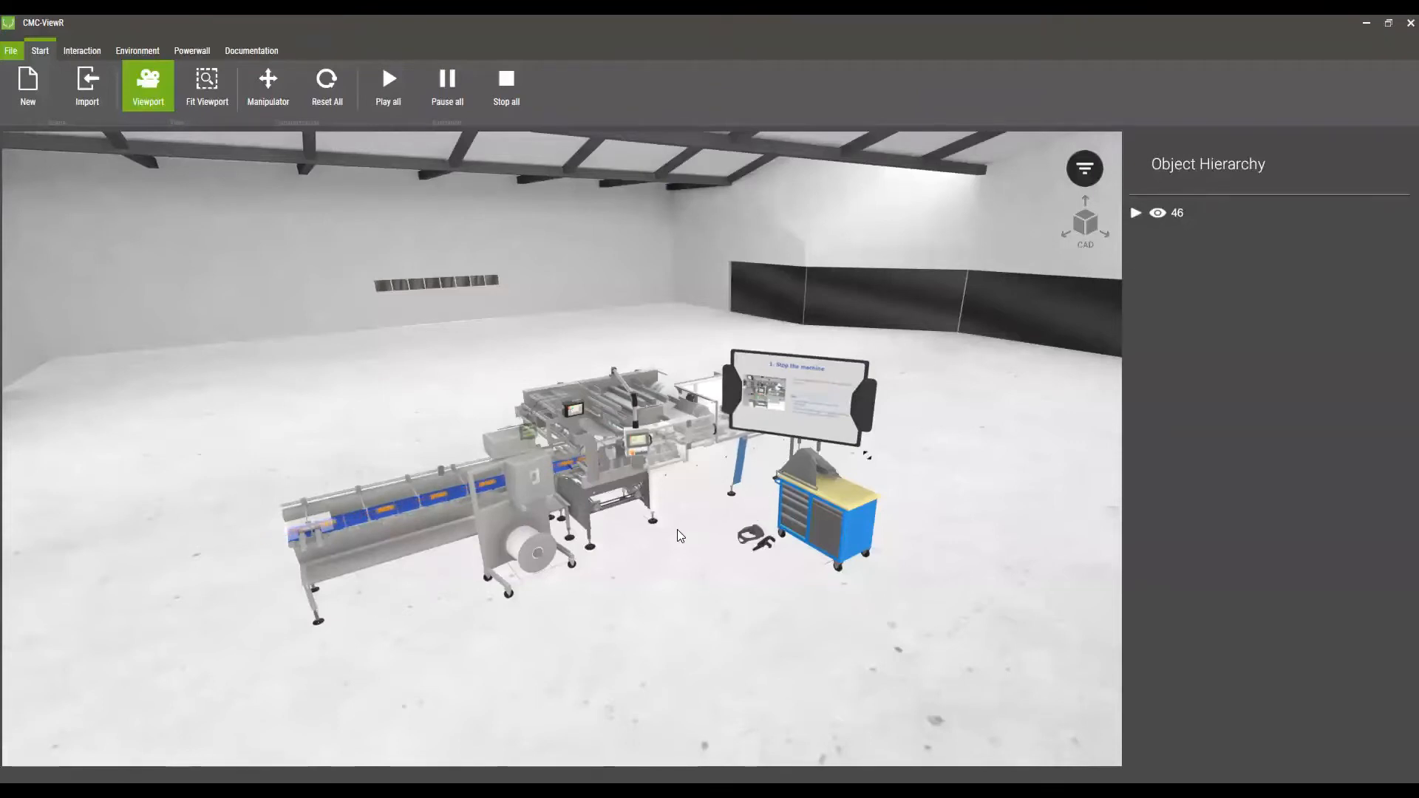
mouse_move(694, 503)
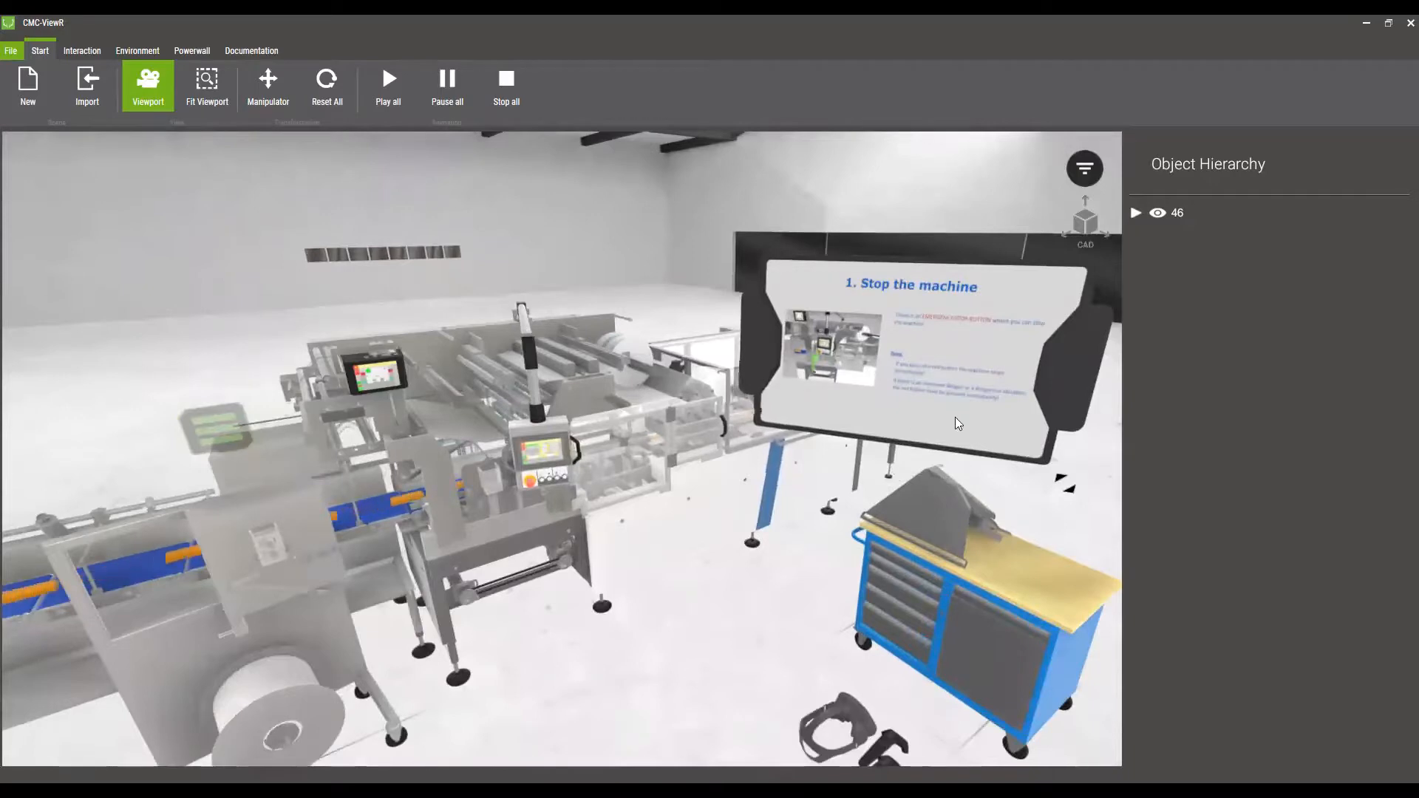
mouse_move(850, 431)
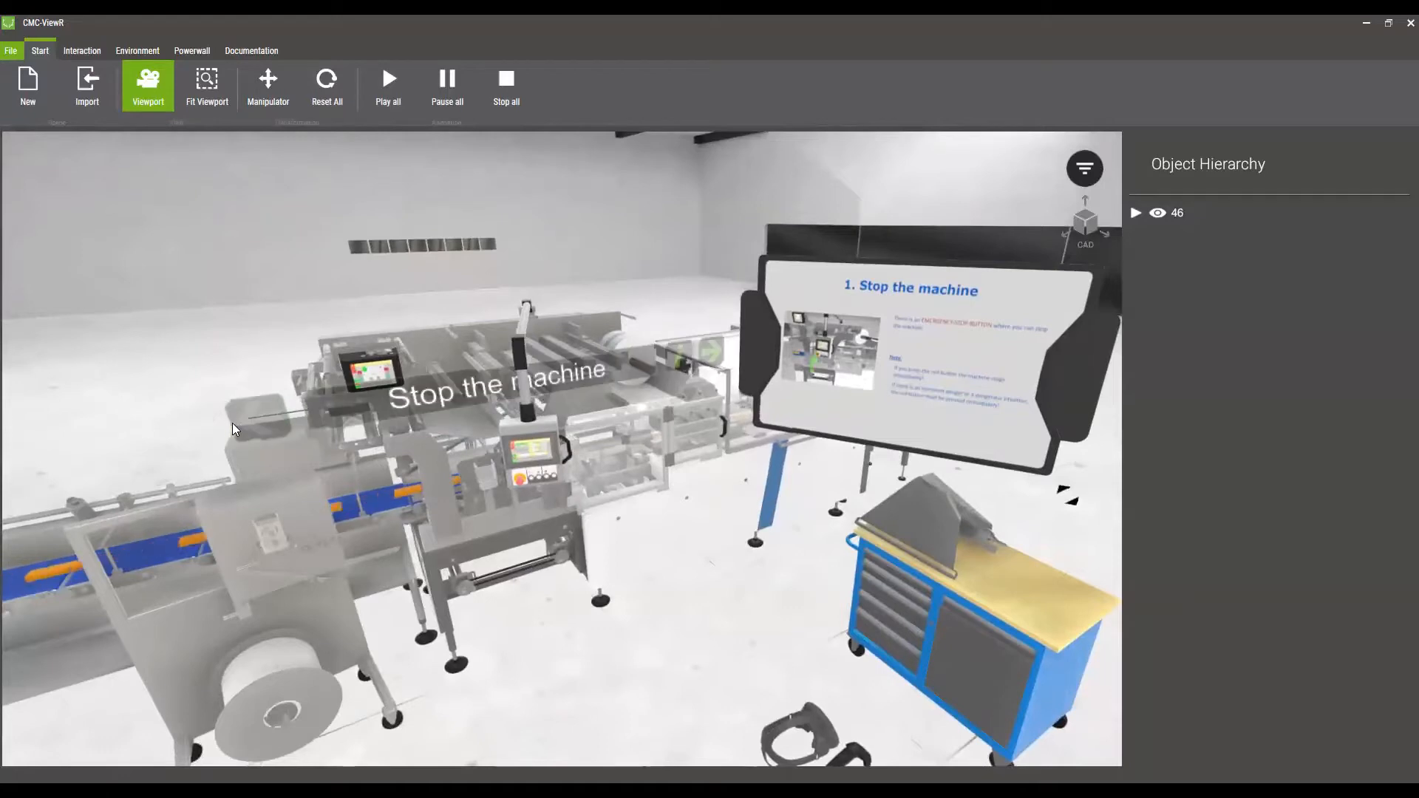
mouse_move(452, 415)
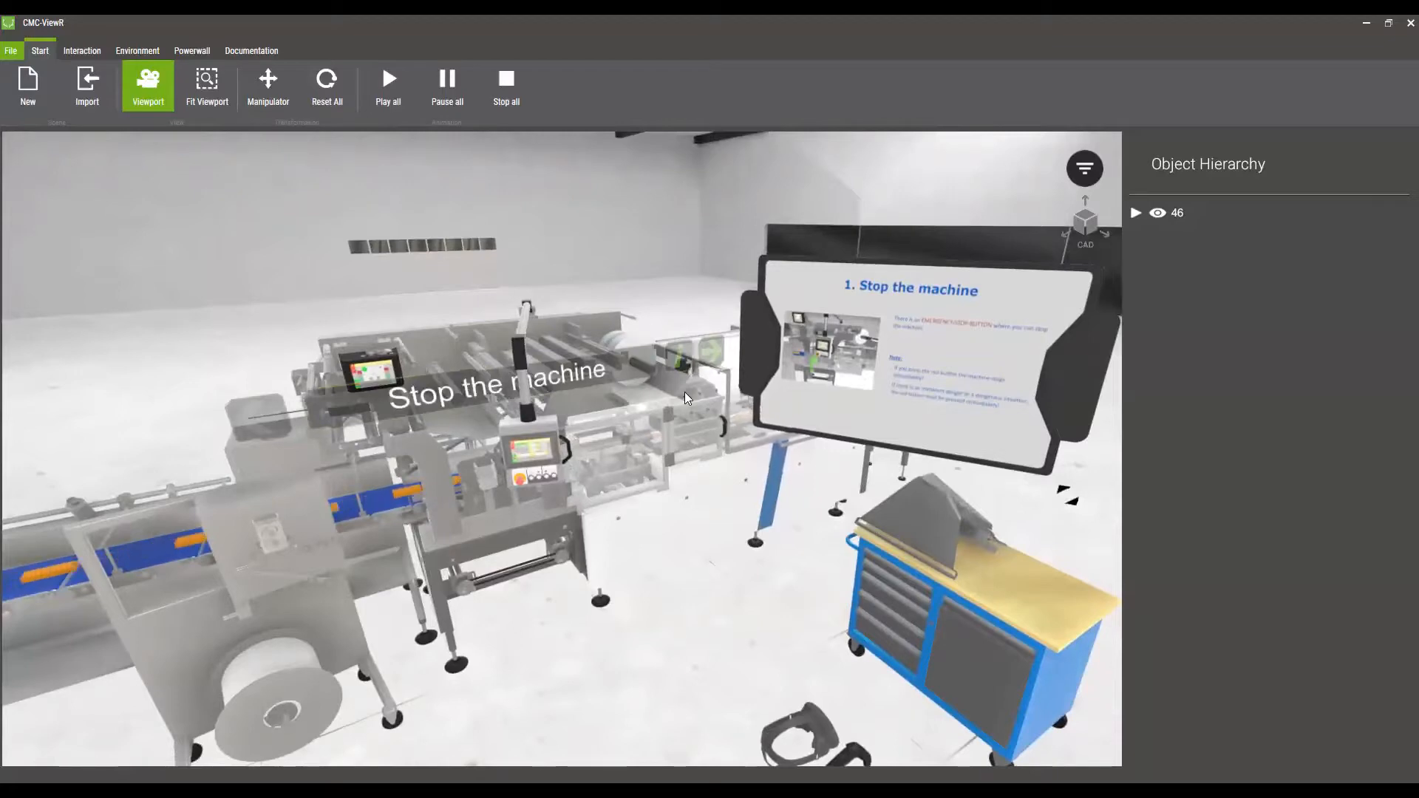
mouse_move(661, 357)
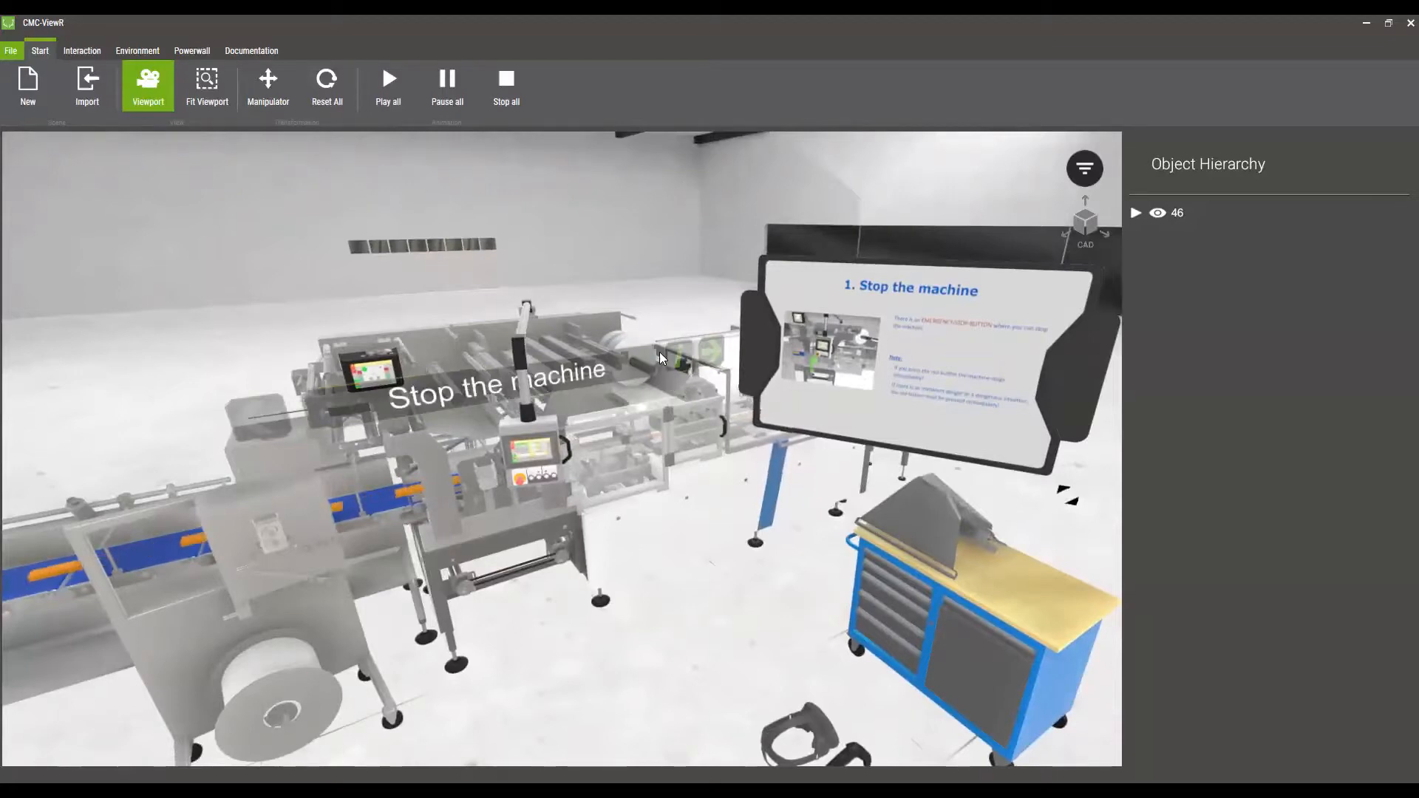
mouse_move(593, 429)
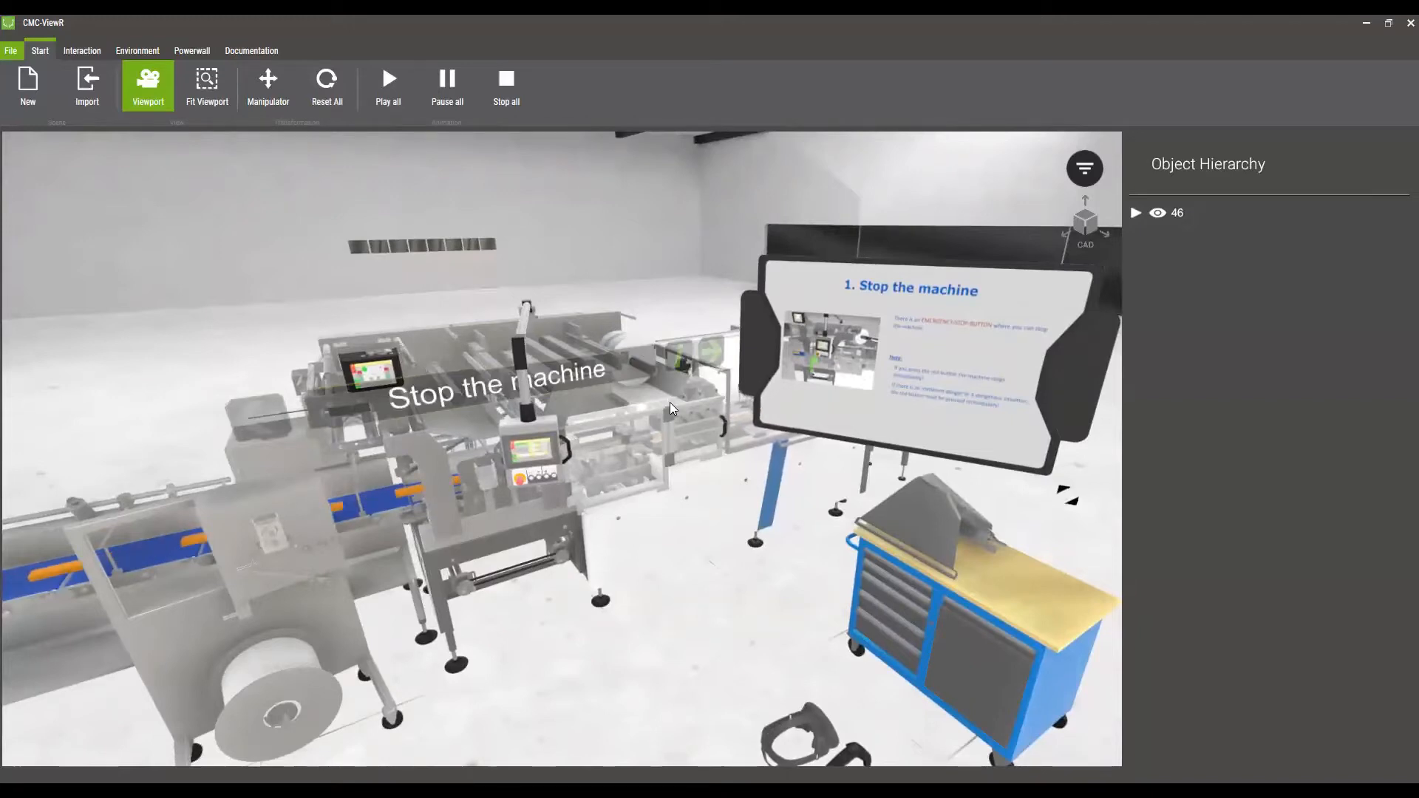
mouse_move(672, 413)
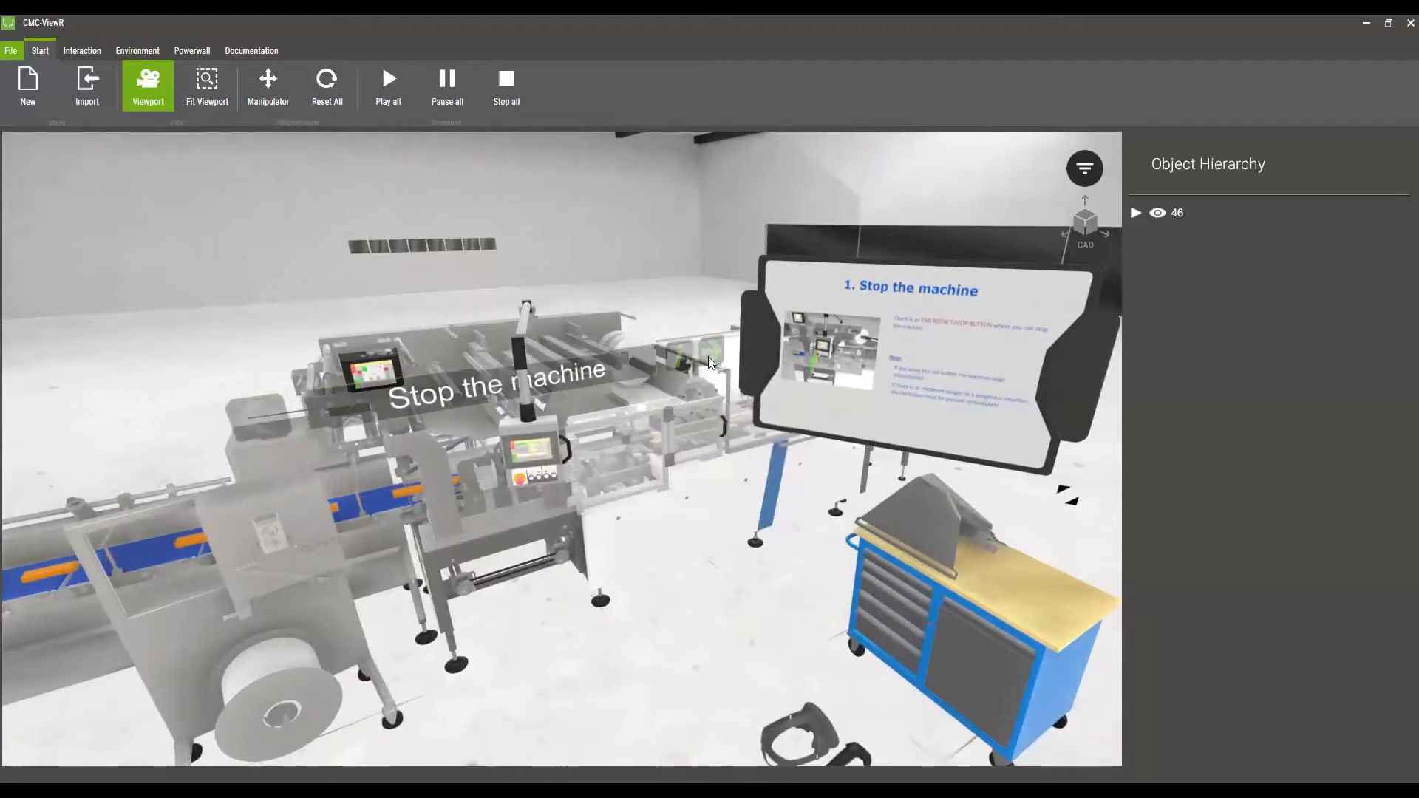
mouse_move(714, 353)
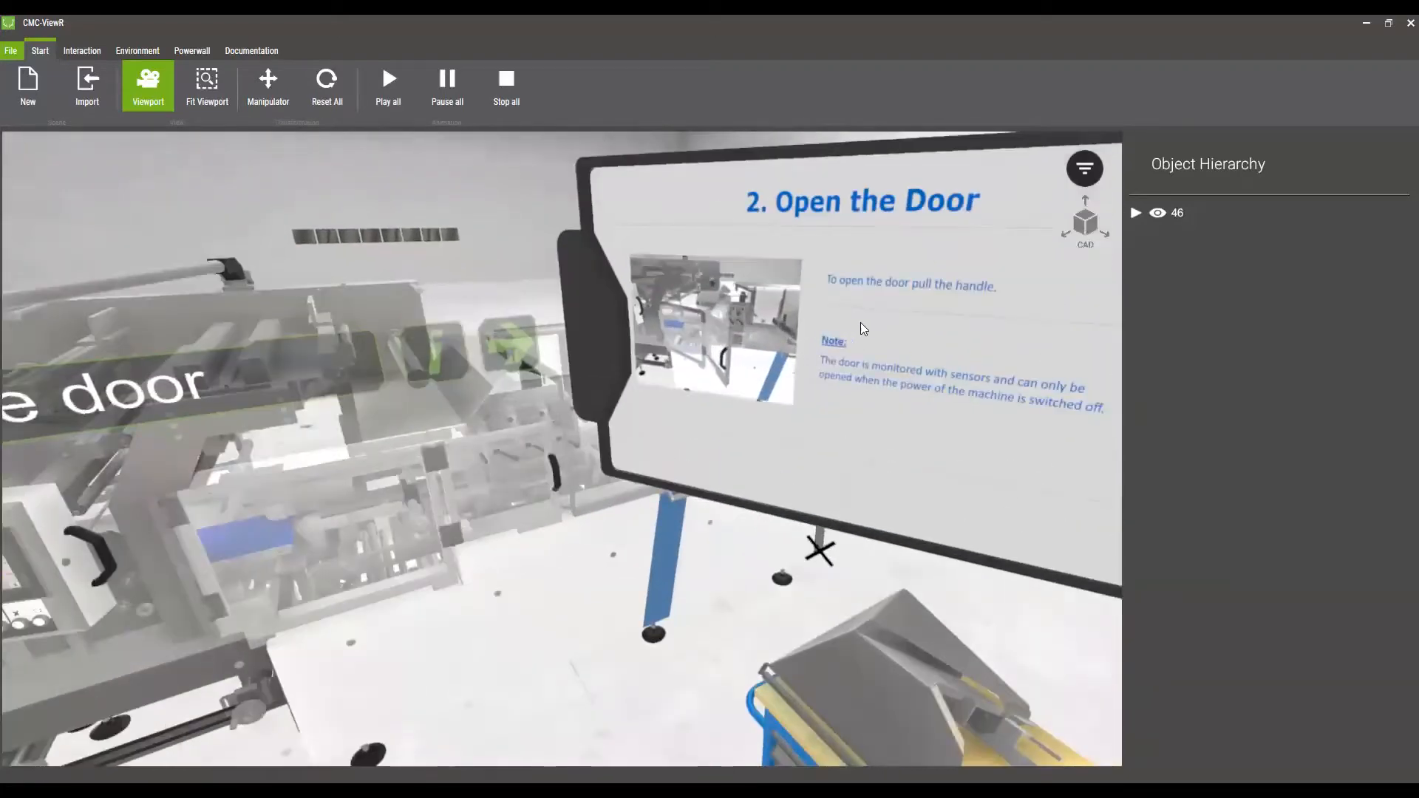
mouse_move(854, 389)
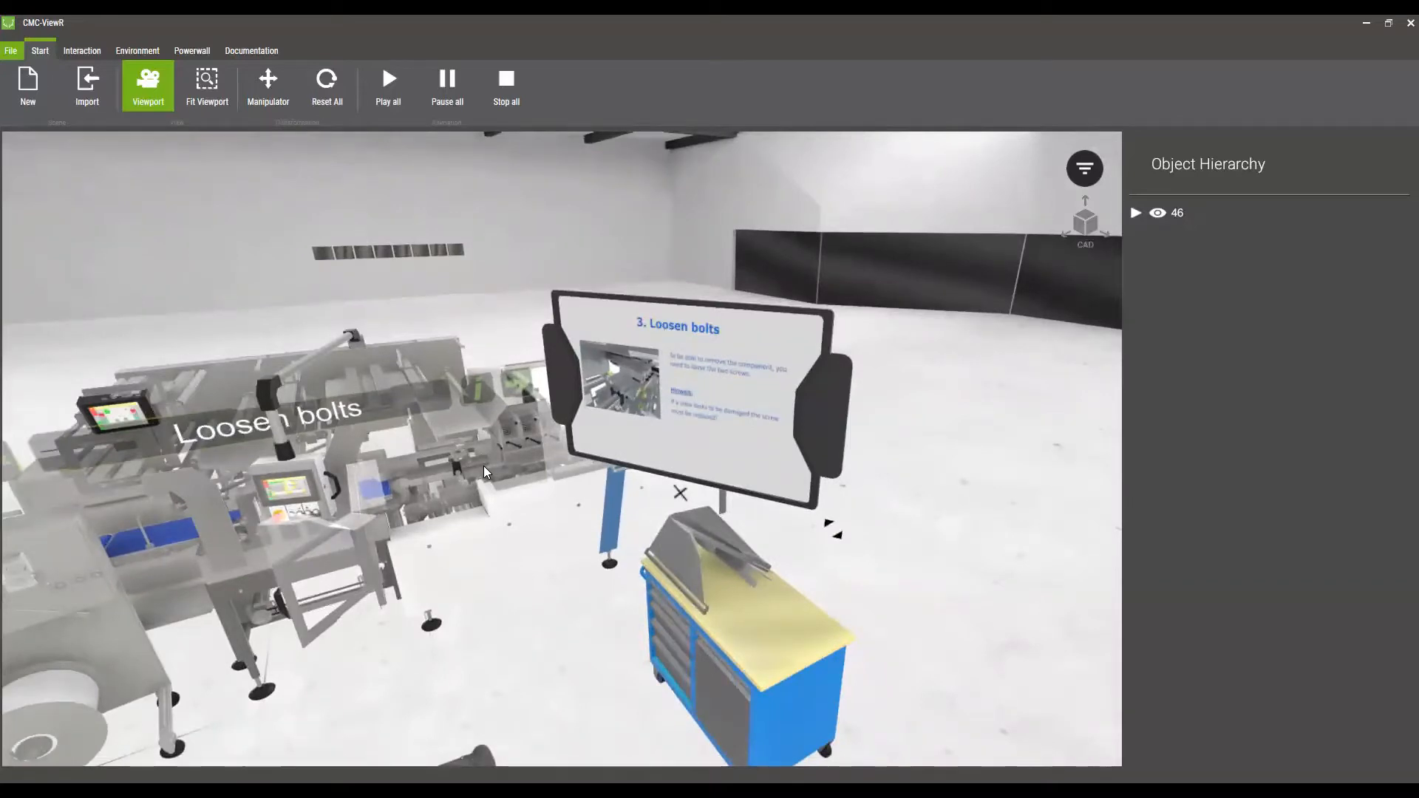
mouse_move(236, 97)
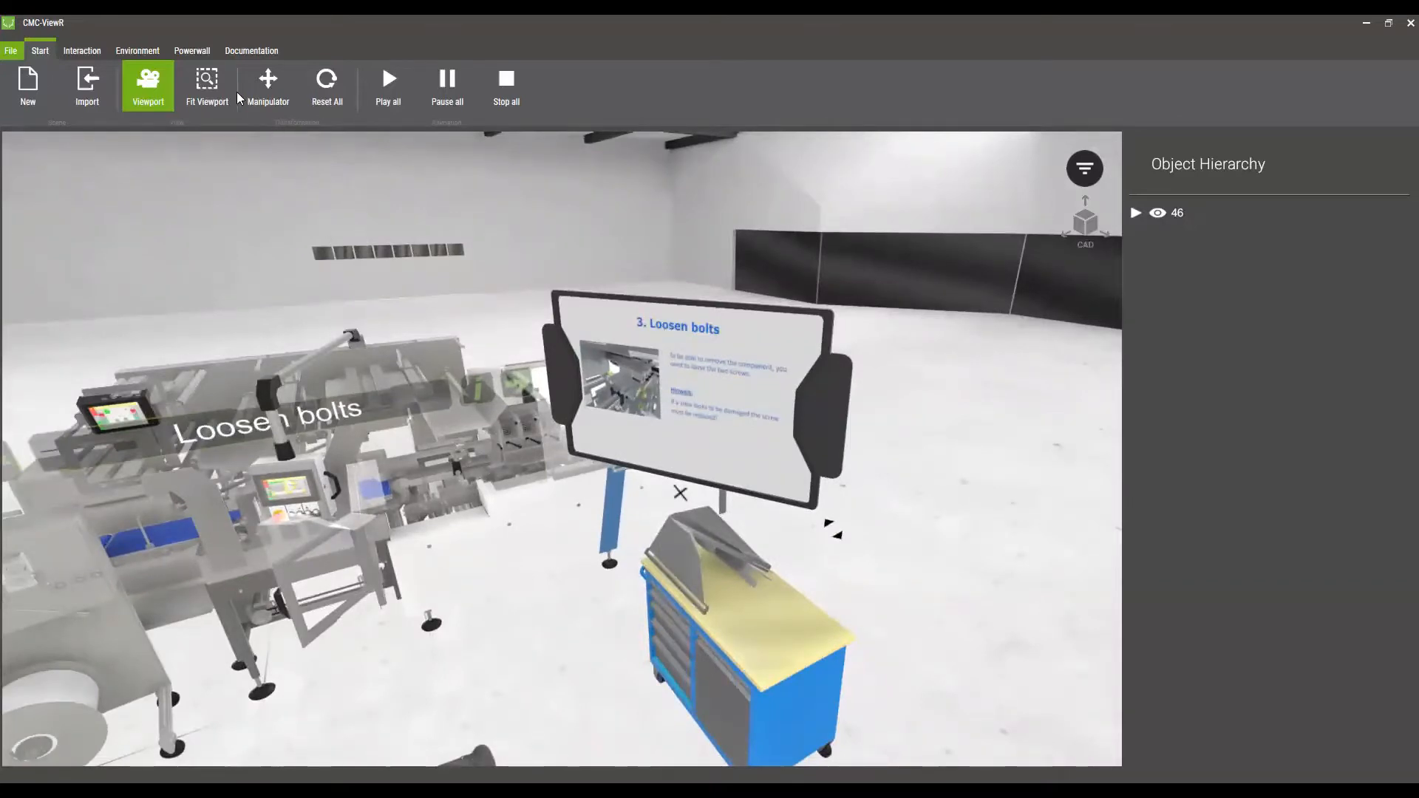